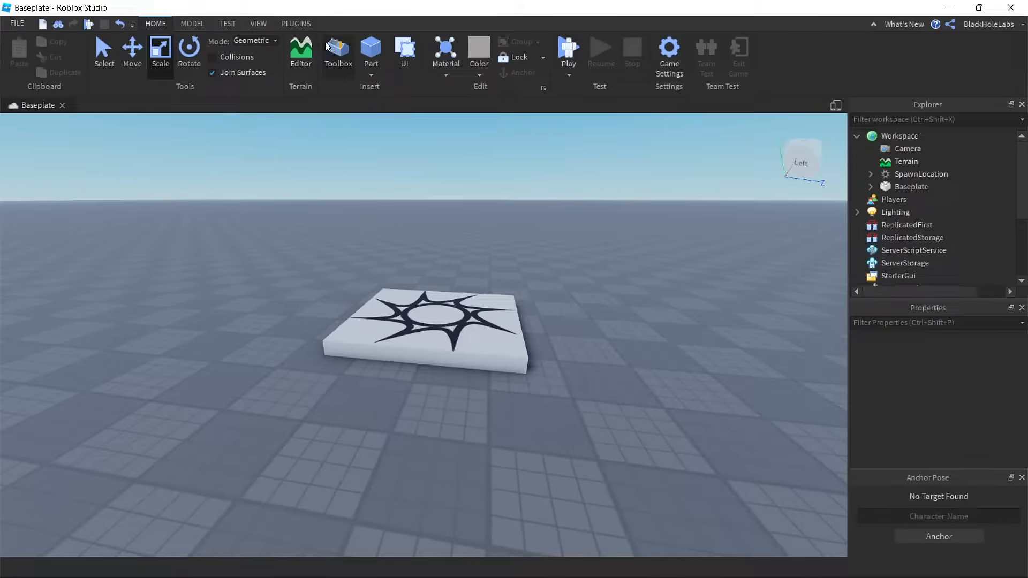
- Show the PLUGINS ribbon with the rig-building tools
{"action": "left_click", "coordinate": [296, 24]}
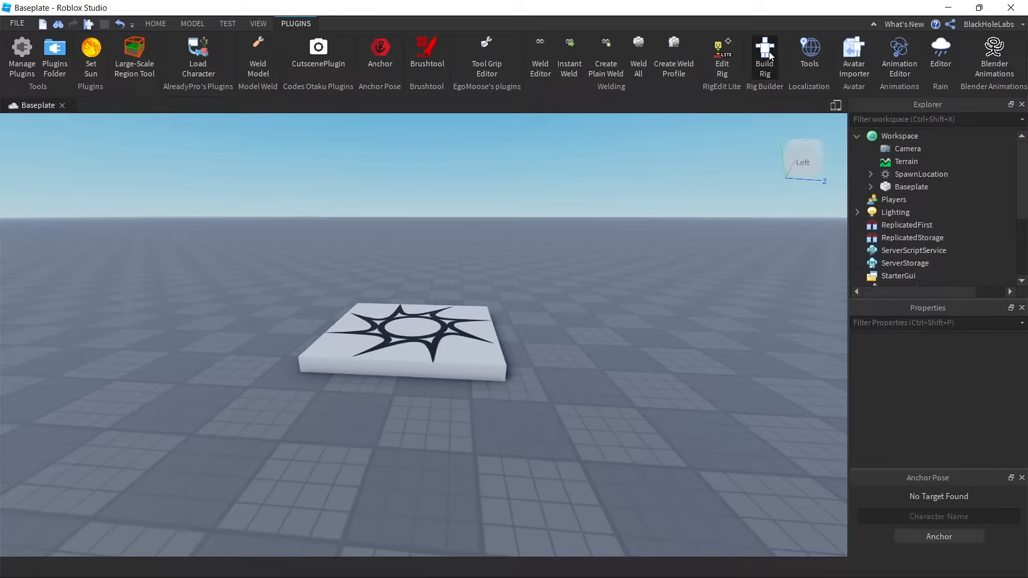
- Build a Dummy rig, rename it StarterCharacter, and place it under StarterPlayer
{"action": "left_click", "coordinate": [764, 53]}
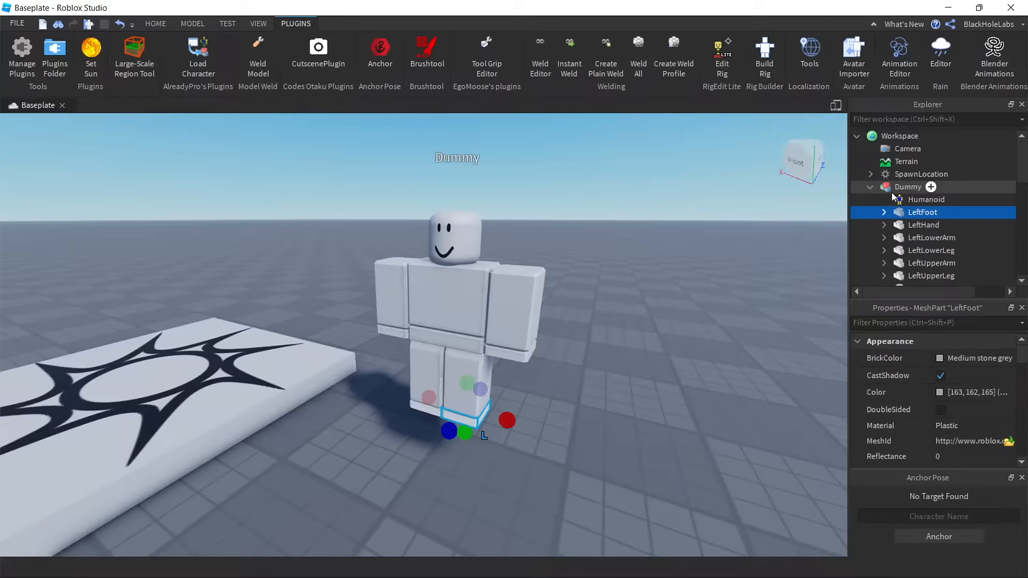
{"action": "scroll", "scroll_direction": "down", "scroll_amount": 3}
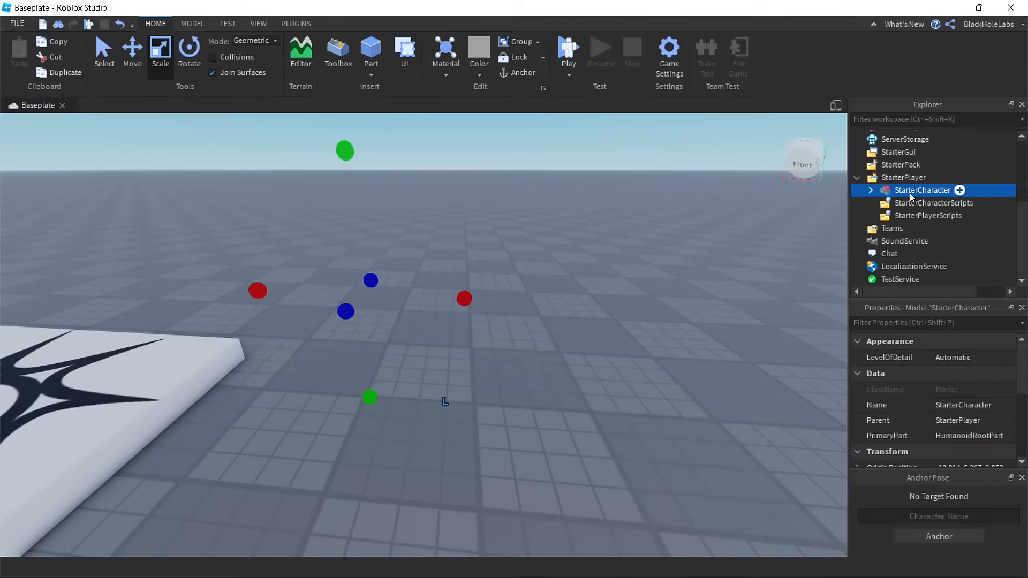
- Run a play-test, move StarterCharacter back into Workspace, and select its LeftHand
{"action": "left_click", "coordinate": [568, 50]}
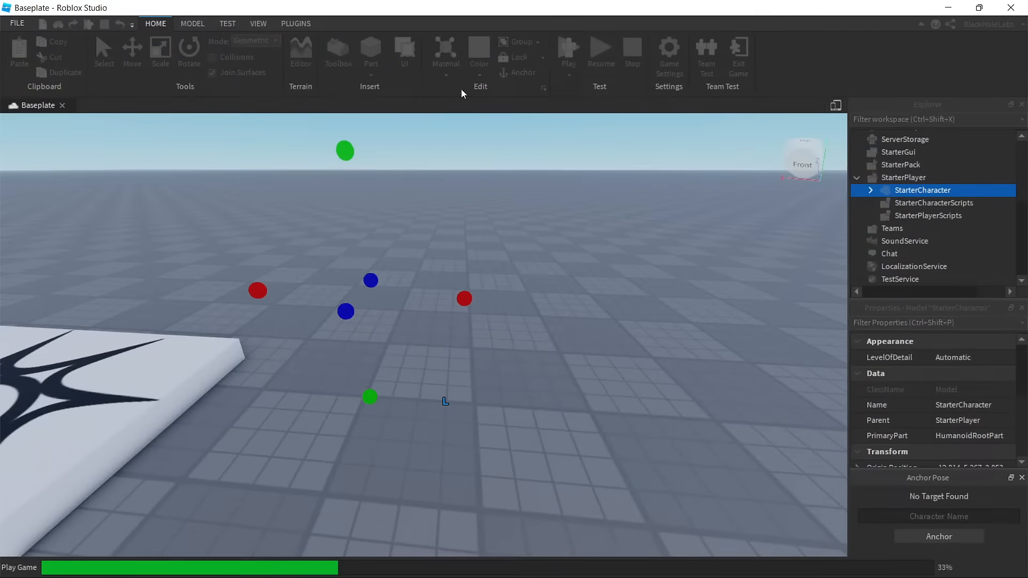
{"action": "left_click", "coordinate": [567, 51]}
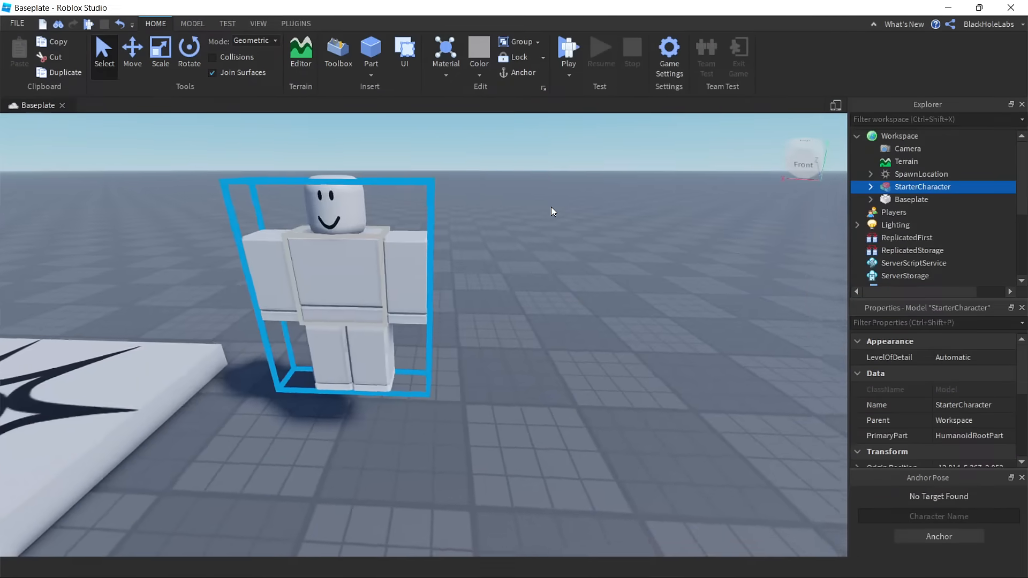
{"action": "left_click", "coordinate": [871, 187]}
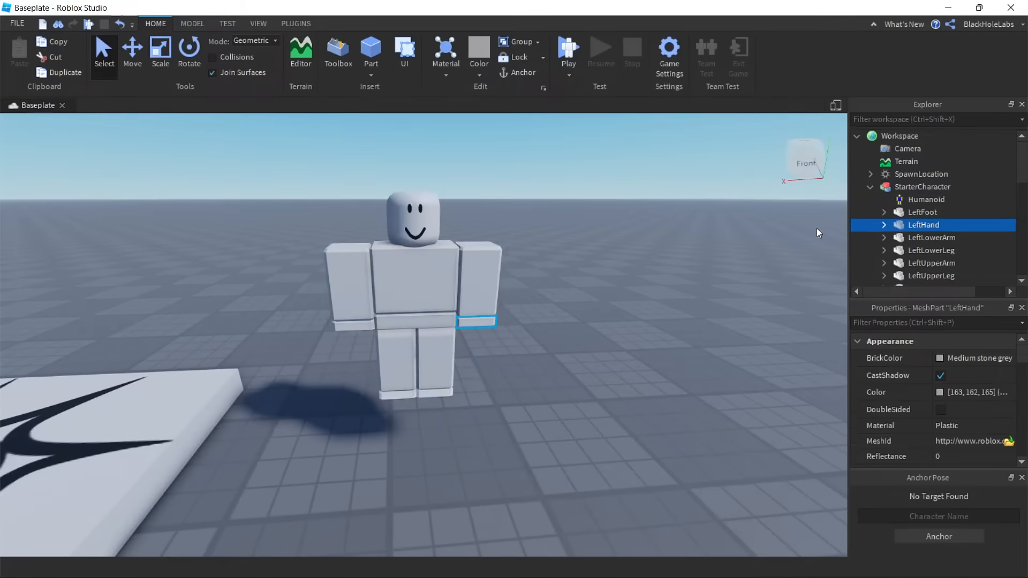
- Scale LeftHand much longer, move StarterCharacter into StarterPlayer, and start another play-test
{"action": "left_click", "coordinate": [160, 51]}
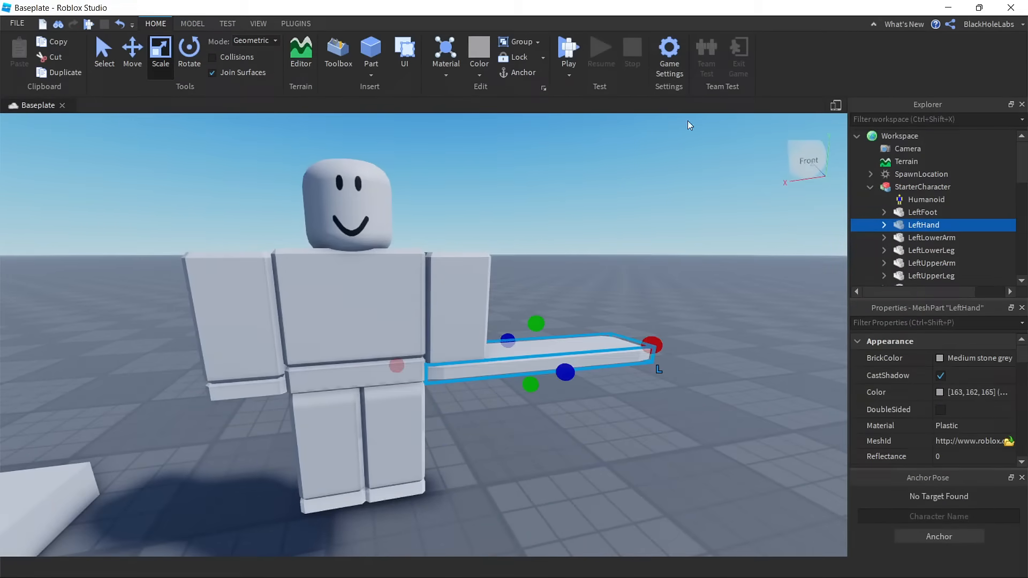
{"action": "left_click", "coordinate": [923, 238]}
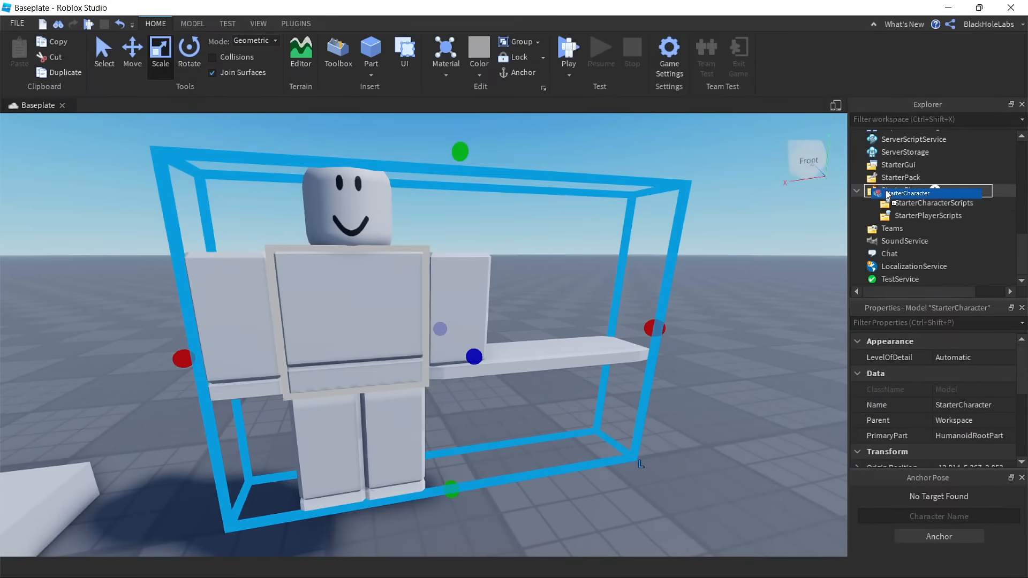
{"action": "left_click", "coordinate": [568, 50]}
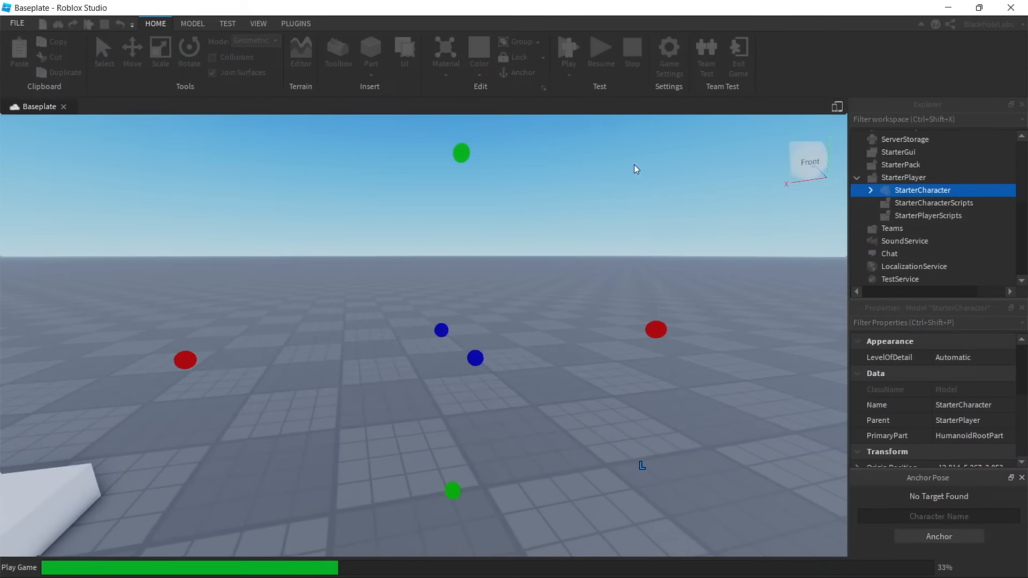
{"action": "left_click", "coordinate": [567, 50]}
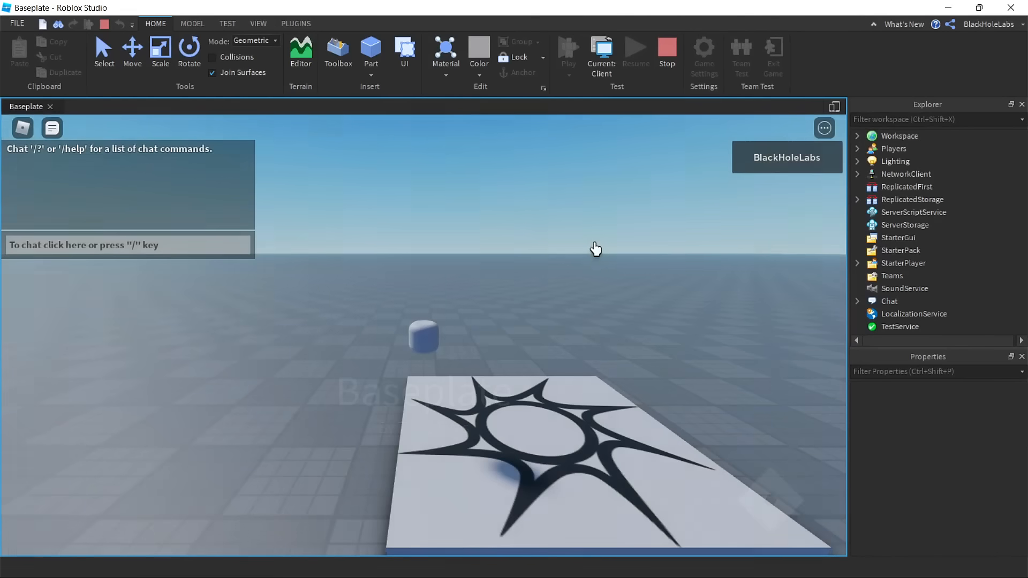